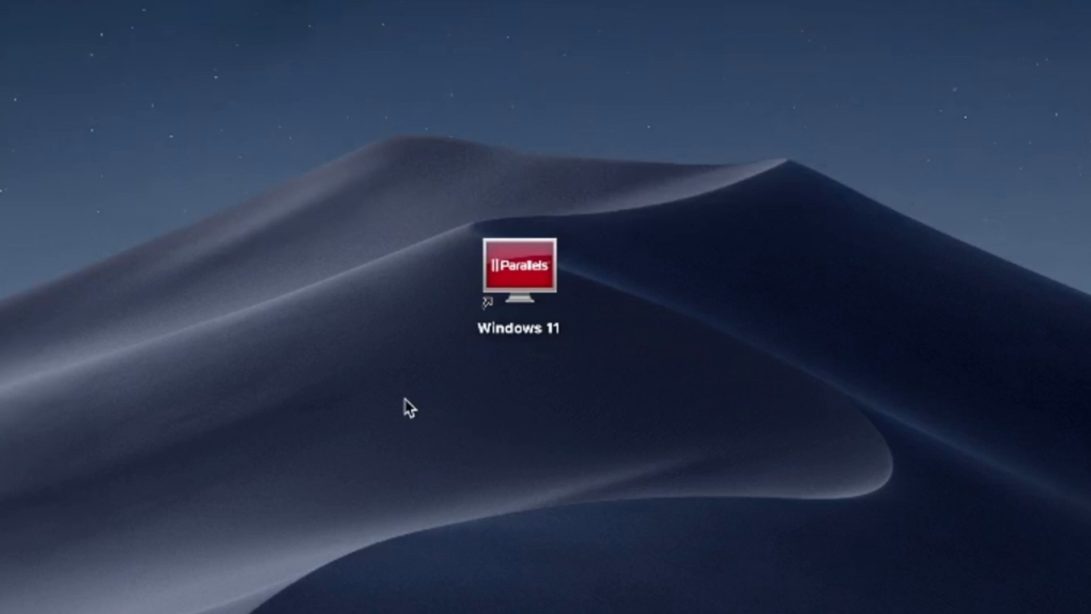
mouse_move(399, 424)
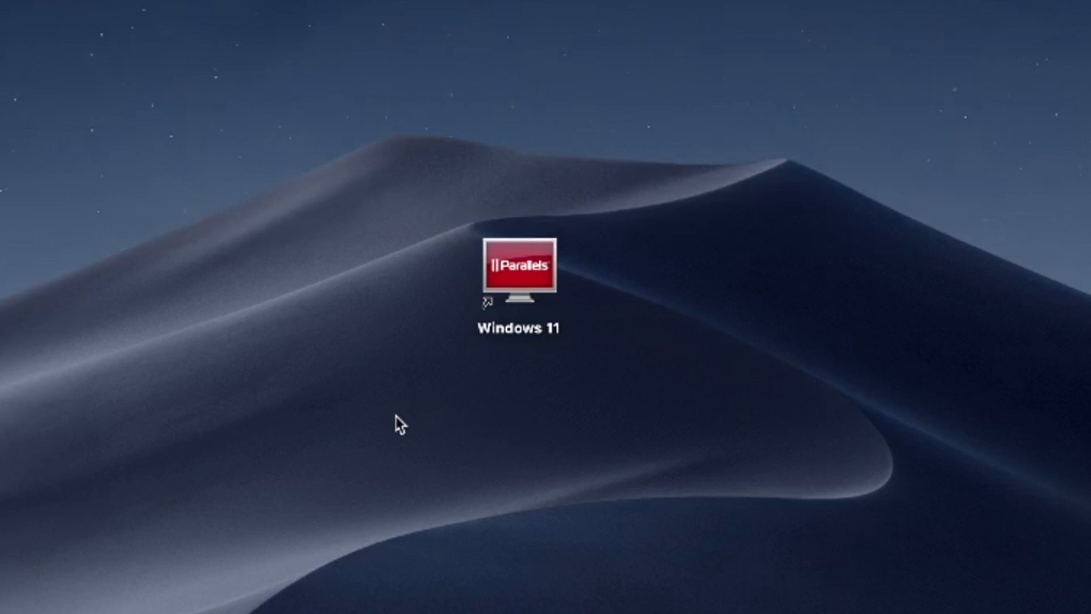
- Select the Windows 11 shortcut, then box-select the renamed Parallels Desktop icon on the desktop
drag(400, 423, 658, 146)
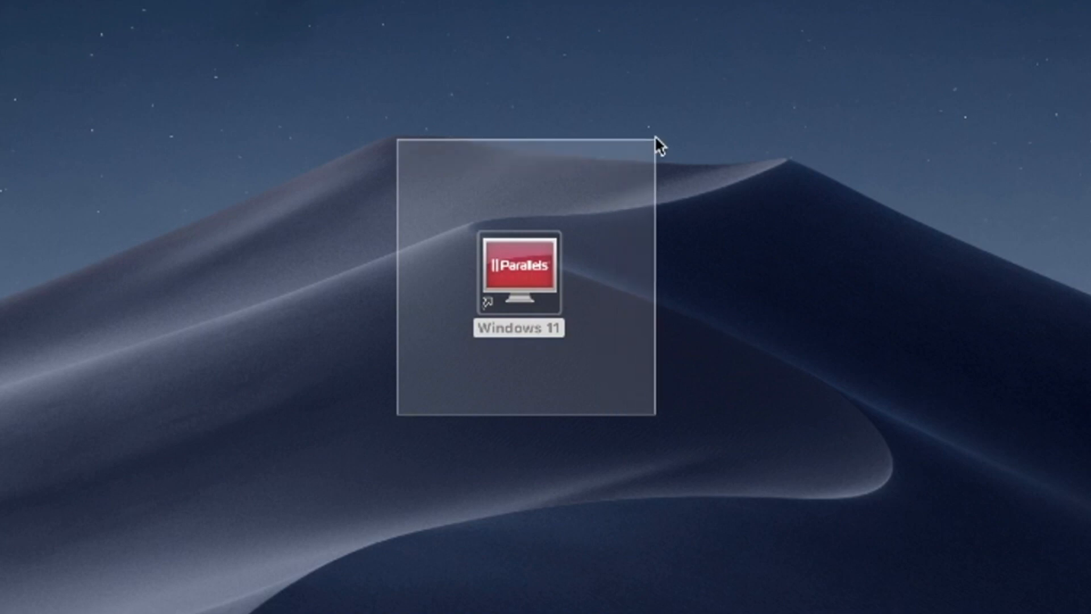
click(518, 275)
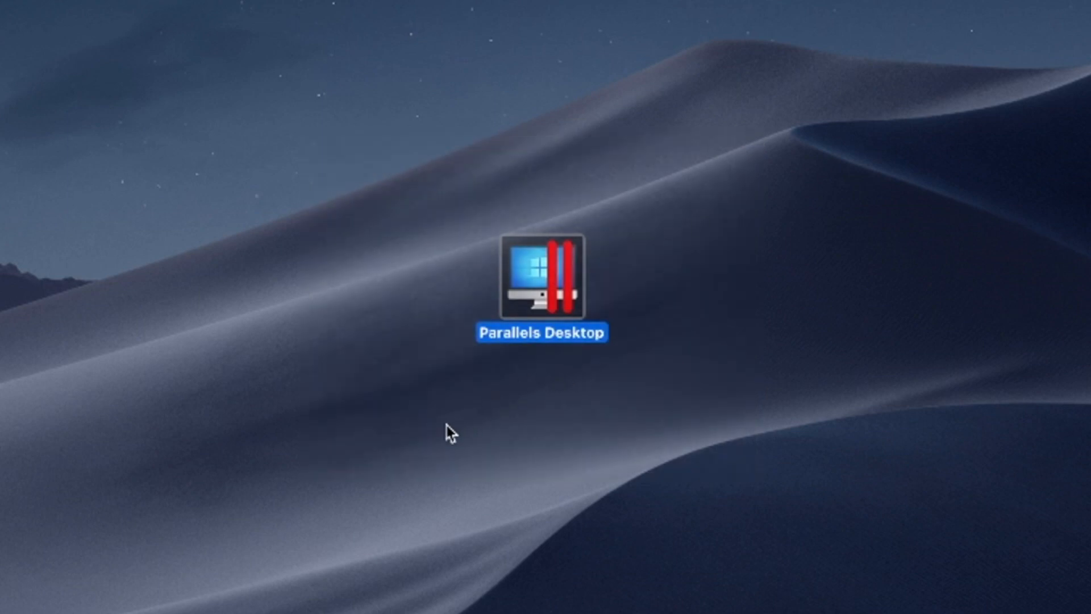
drag(449, 432, 761, 155)
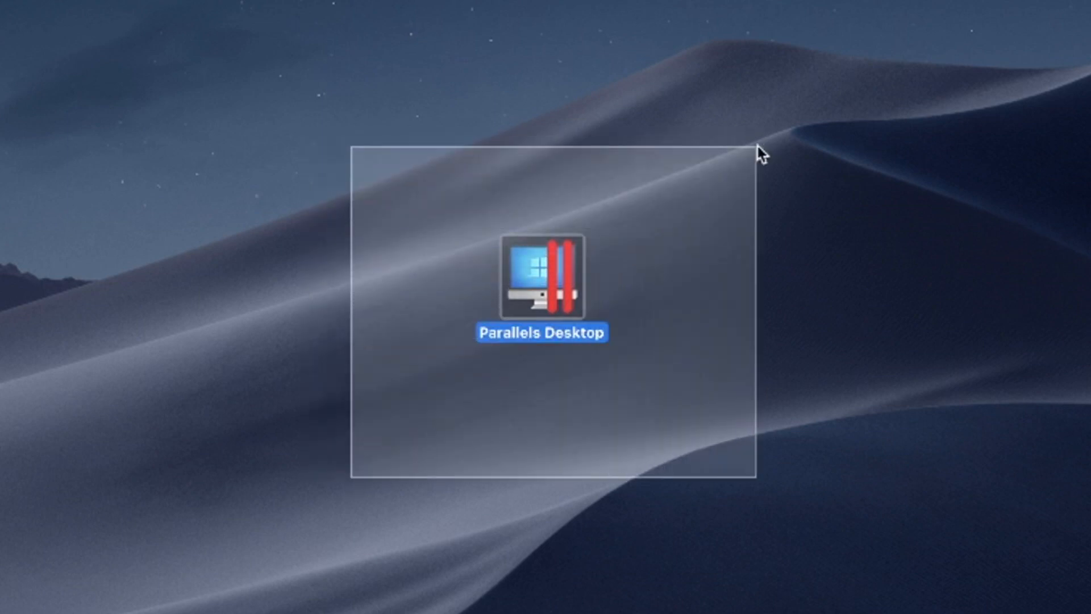